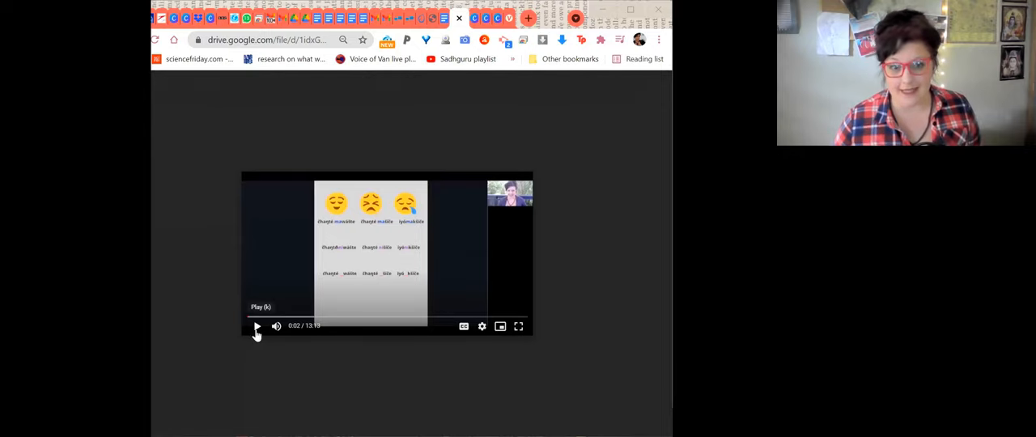
- Play the Dakota feelings-verbs video preview and expand it to full screen
click(258, 327)
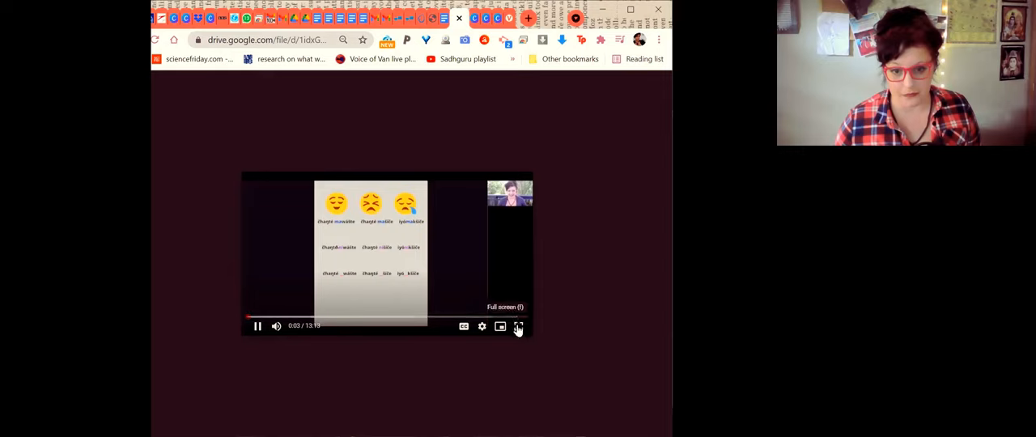
click(518, 327)
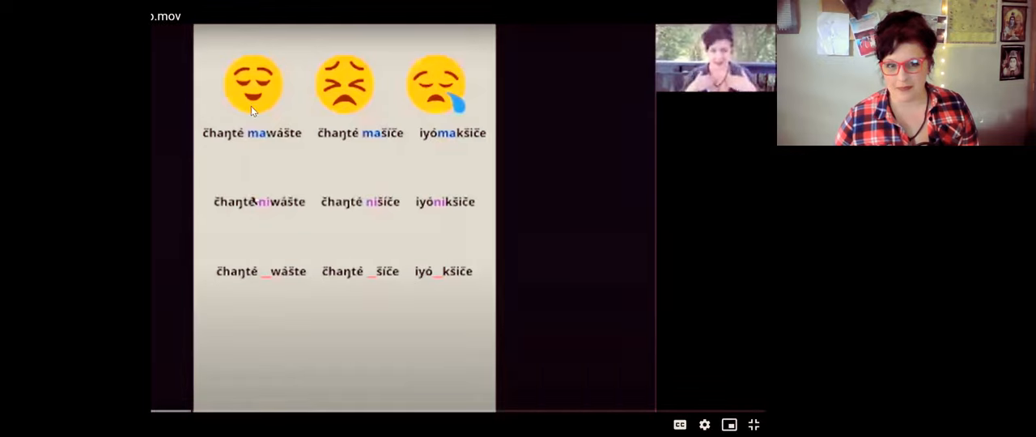
mouse_move(281, 257)
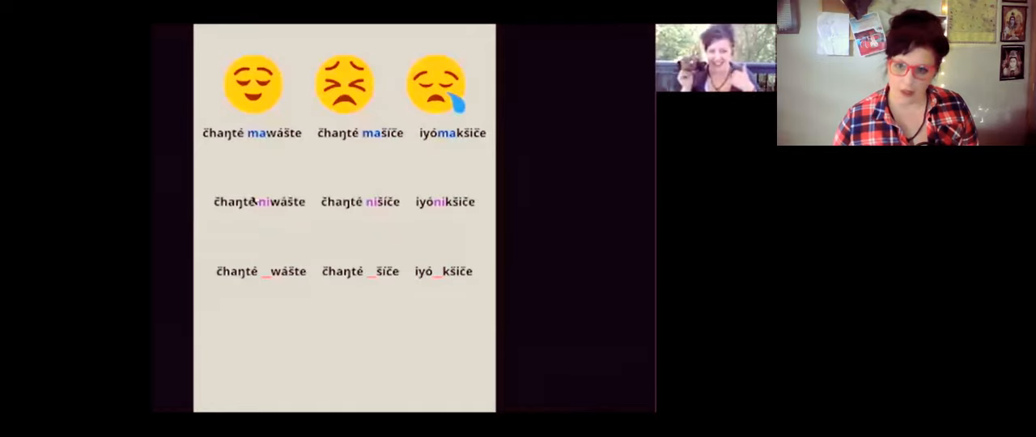
mouse_move(349, 339)
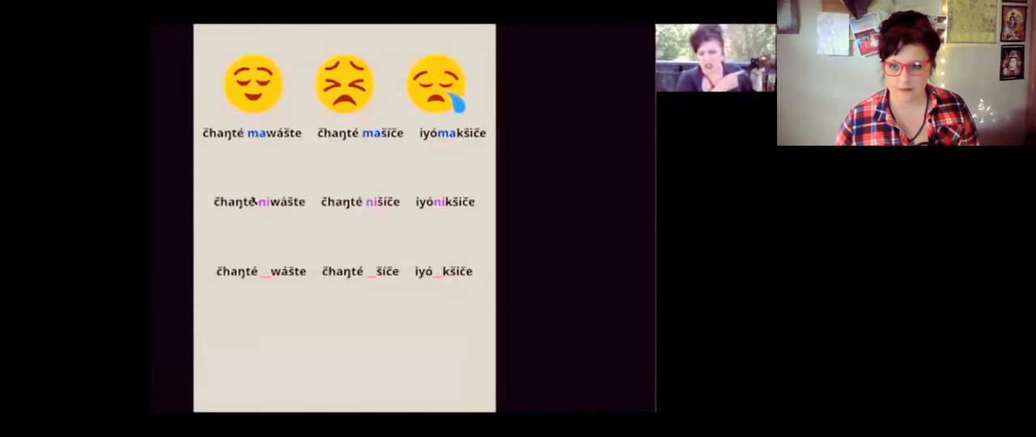
mouse_move(350, 333)
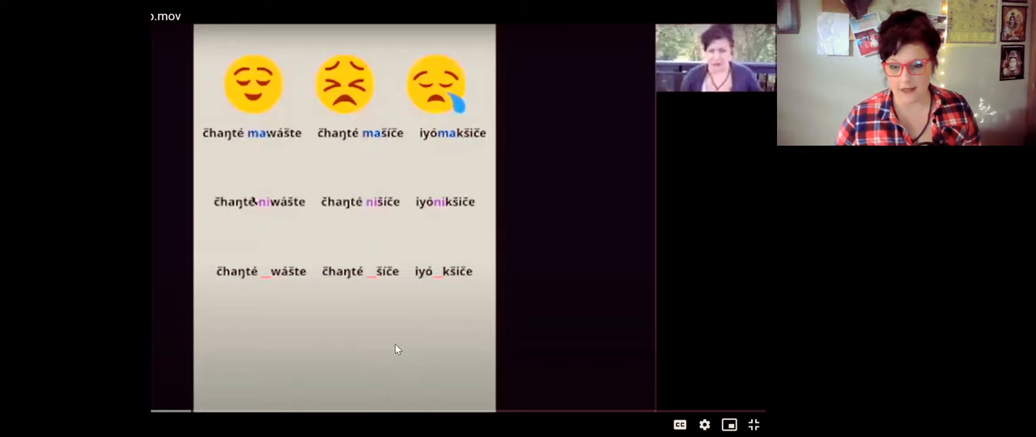
mouse_move(444, 225)
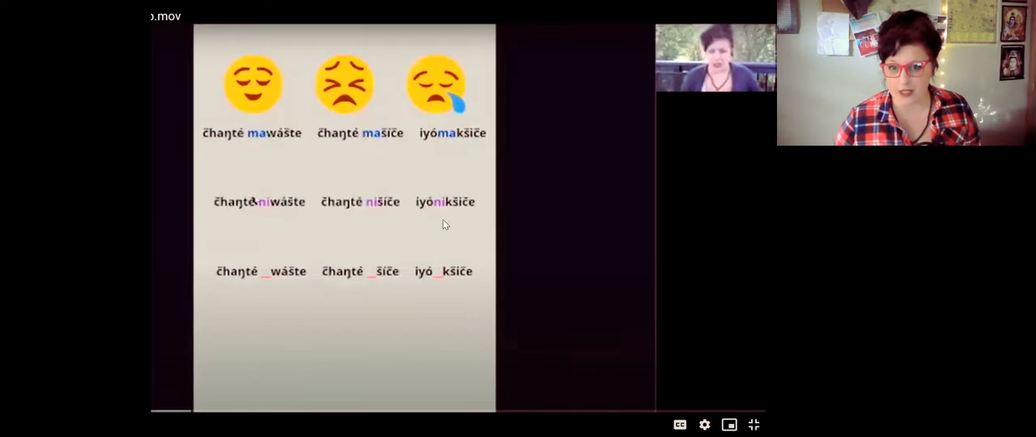
mouse_move(386, 97)
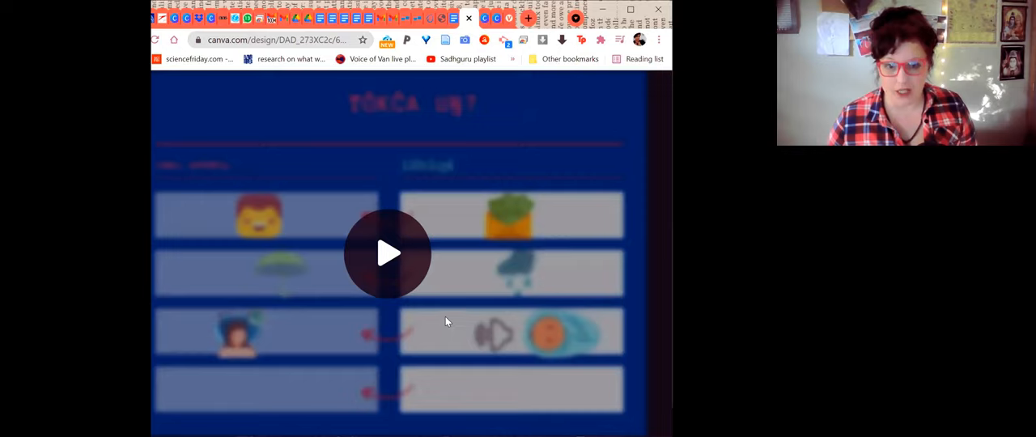
mouse_move(428, 279)
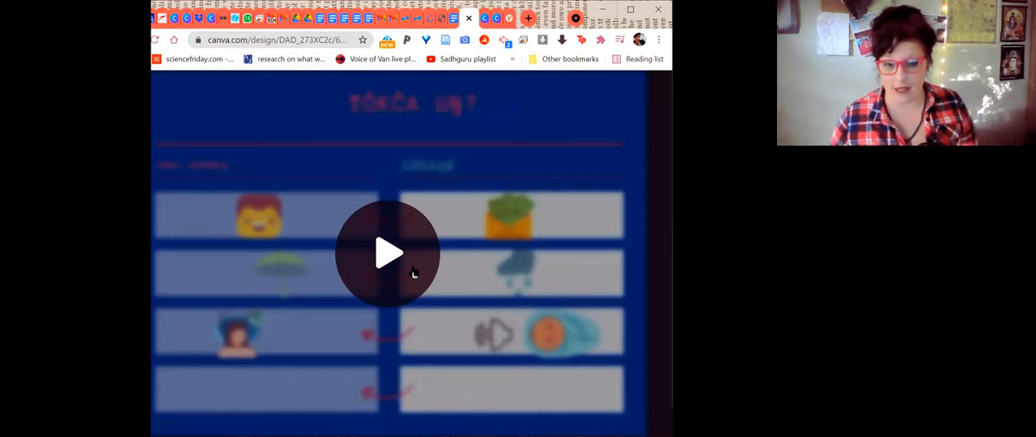
- Start playback of the embedded Tókča uŋ? causation video in the Canva design
click(388, 253)
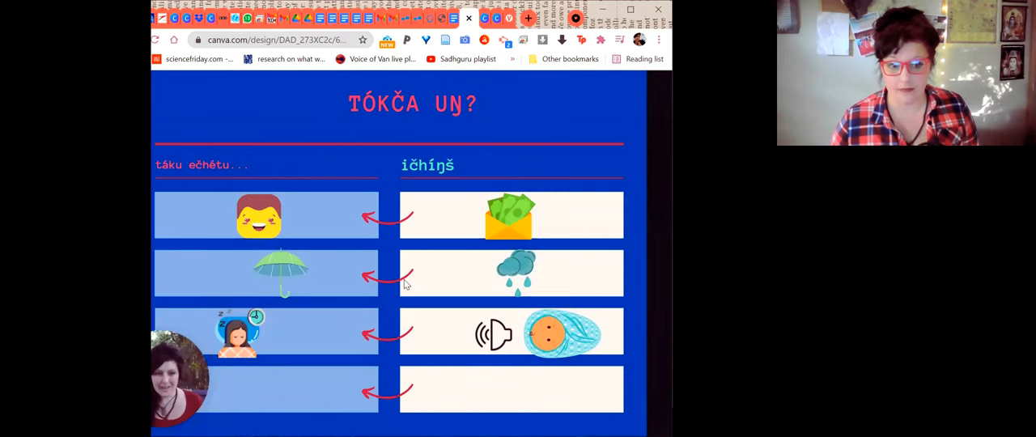
mouse_move(396, 272)
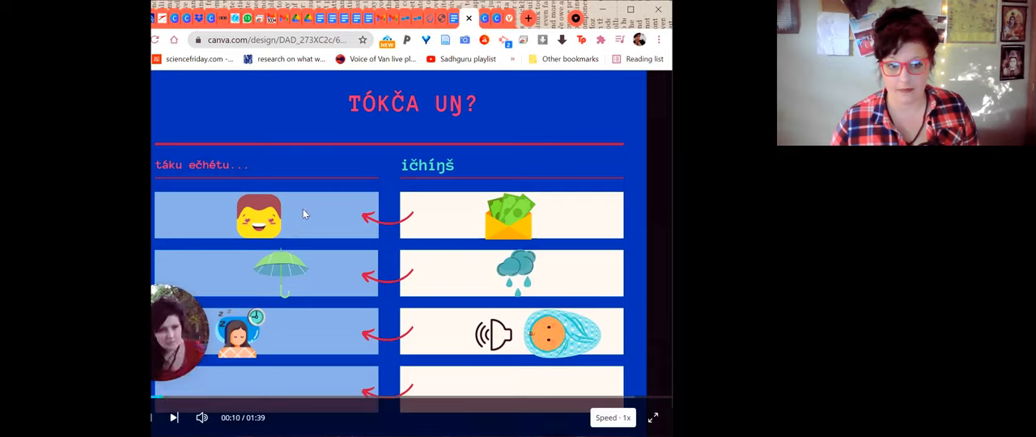
mouse_move(301, 201)
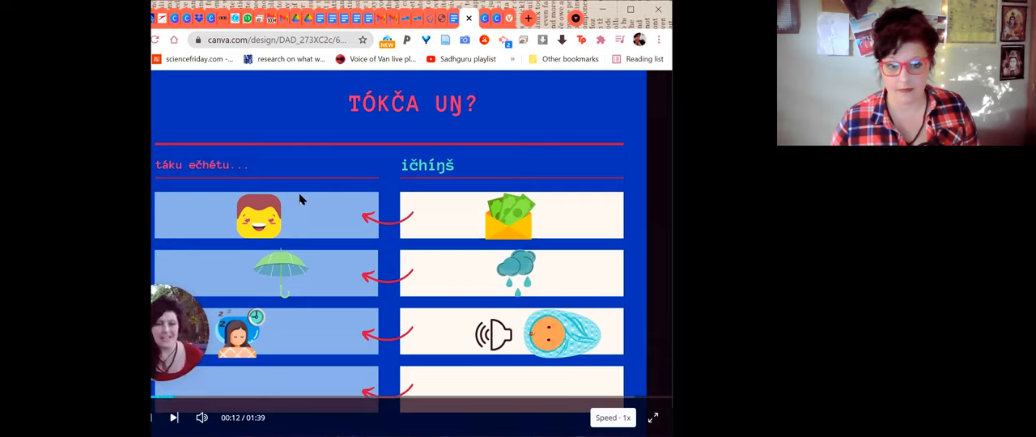
mouse_move(363, 149)
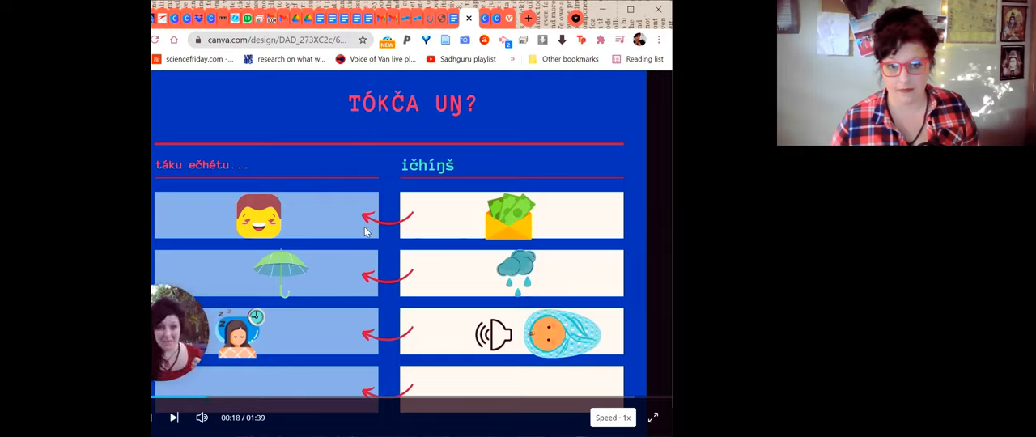
mouse_move(385, 123)
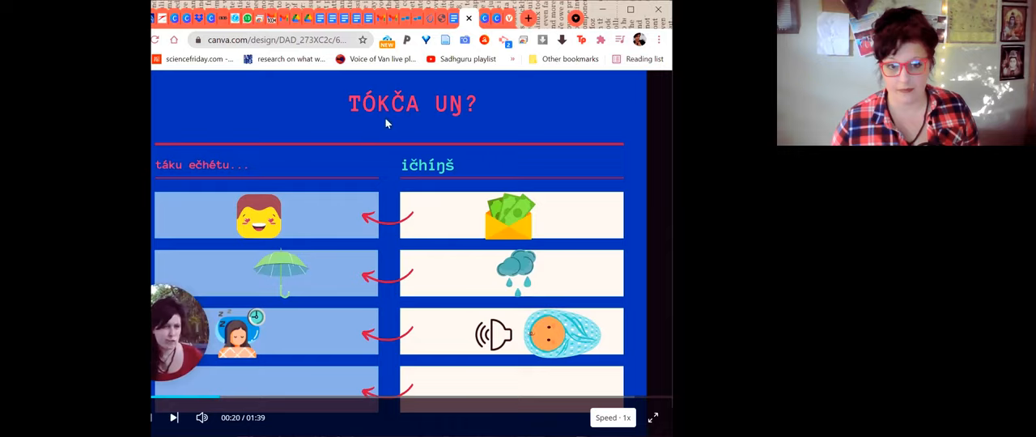
mouse_move(451, 198)
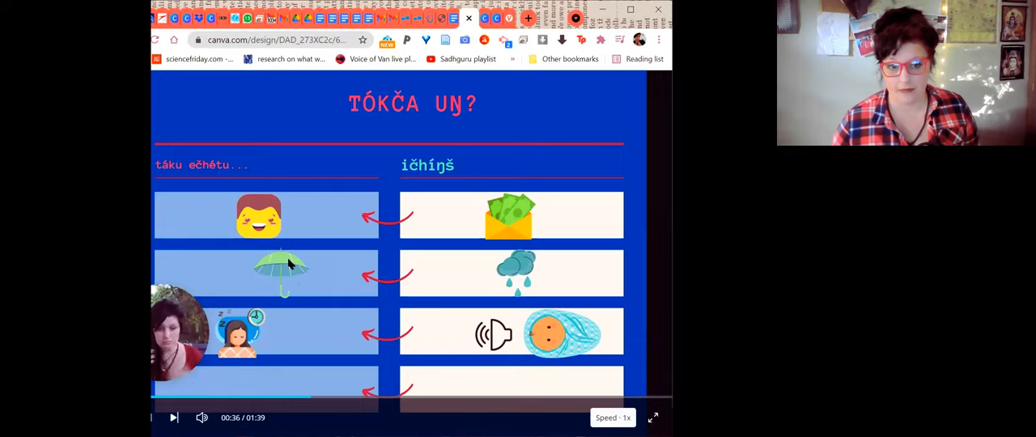
mouse_move(411, 113)
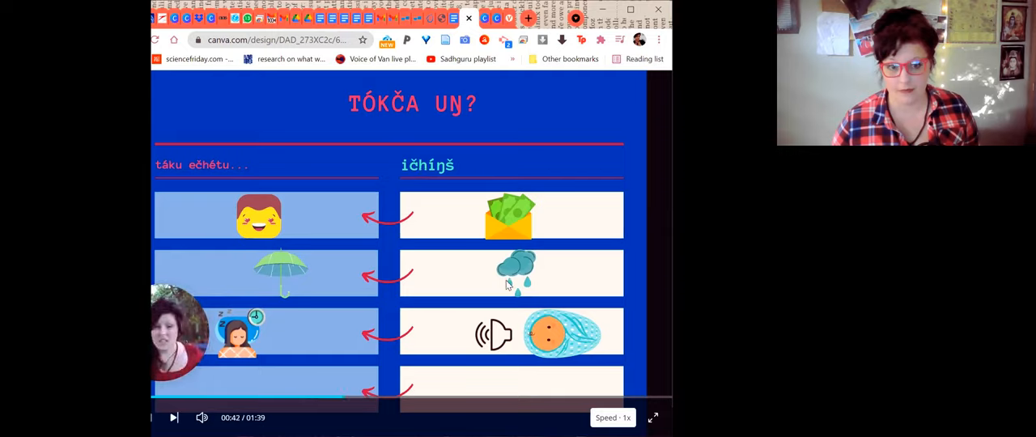
mouse_move(275, 284)
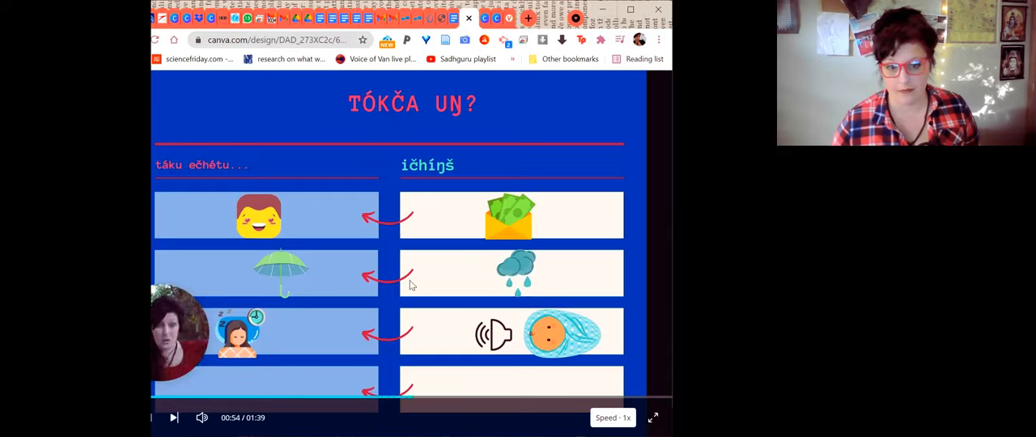
mouse_move(282, 288)
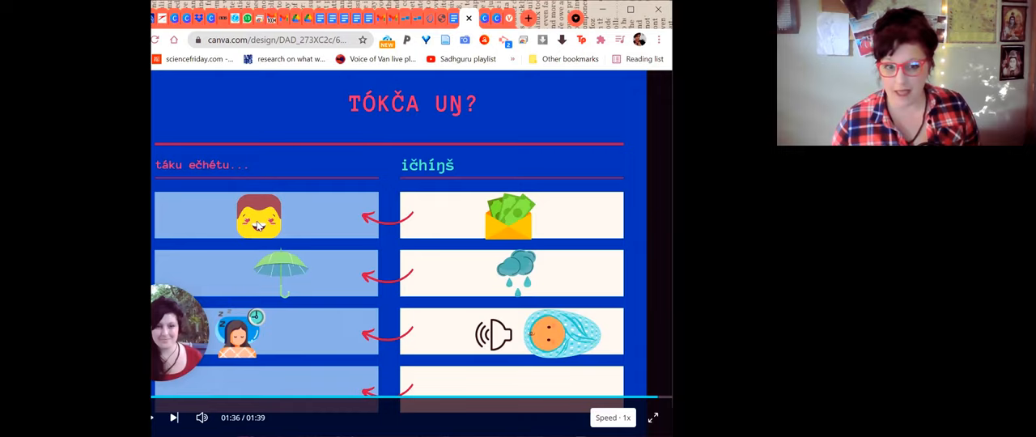
mouse_move(476, 221)
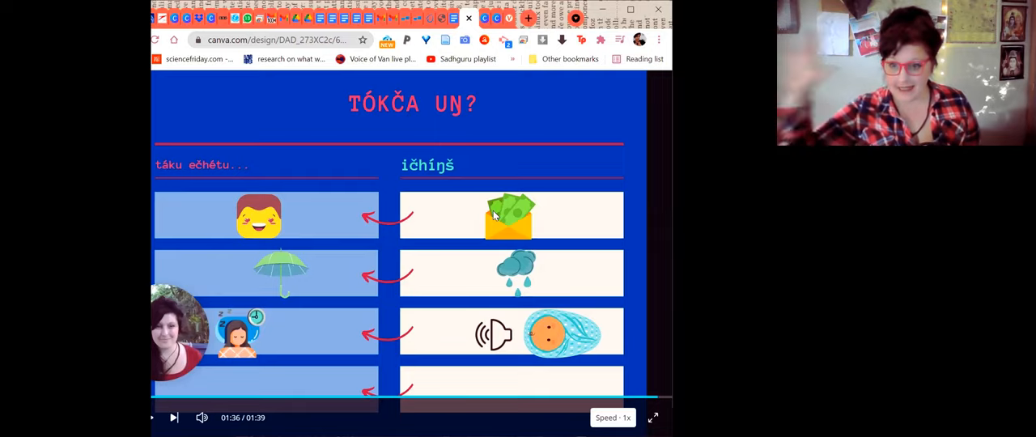
mouse_move(337, 228)
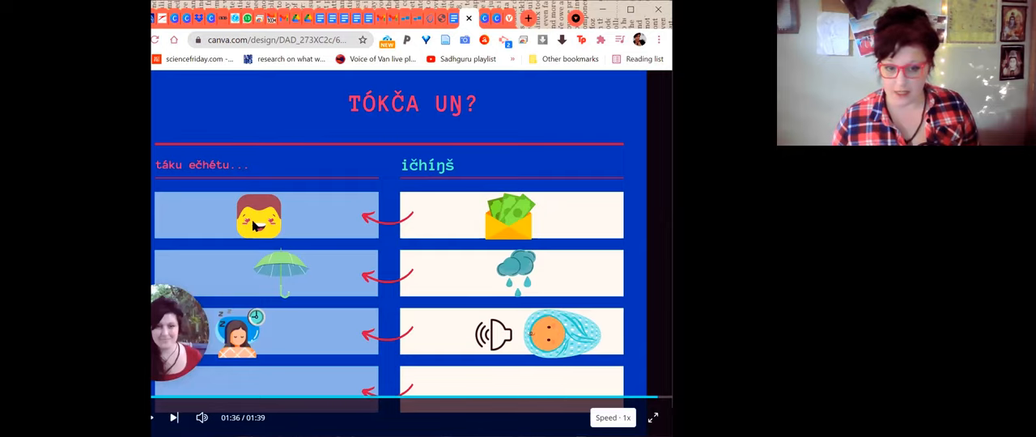
mouse_move(505, 249)
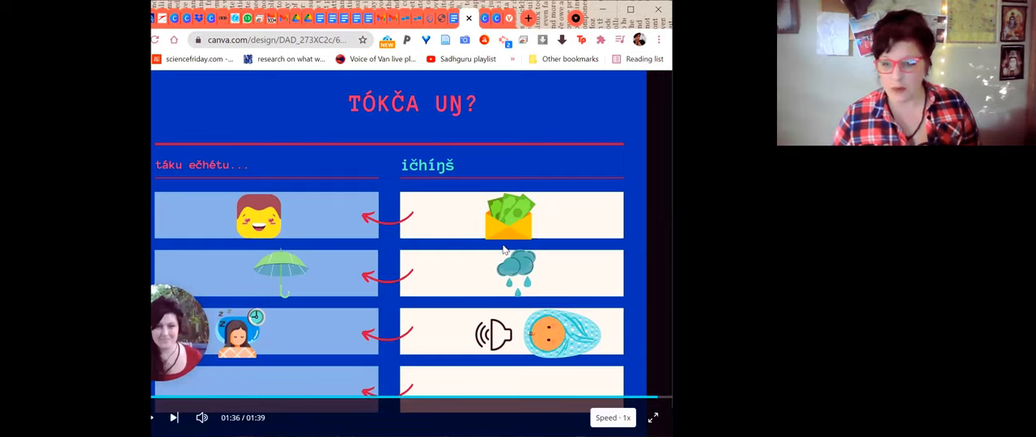
mouse_move(473, 215)
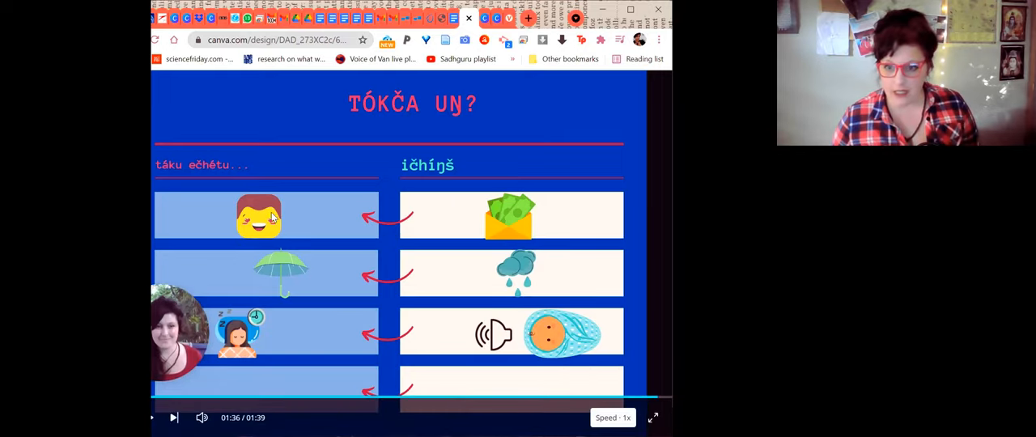
mouse_move(324, 165)
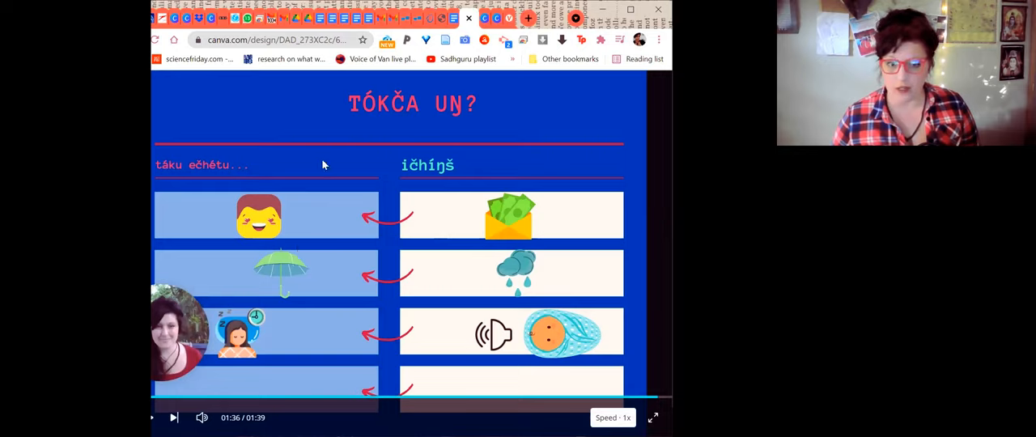
mouse_move(404, 122)
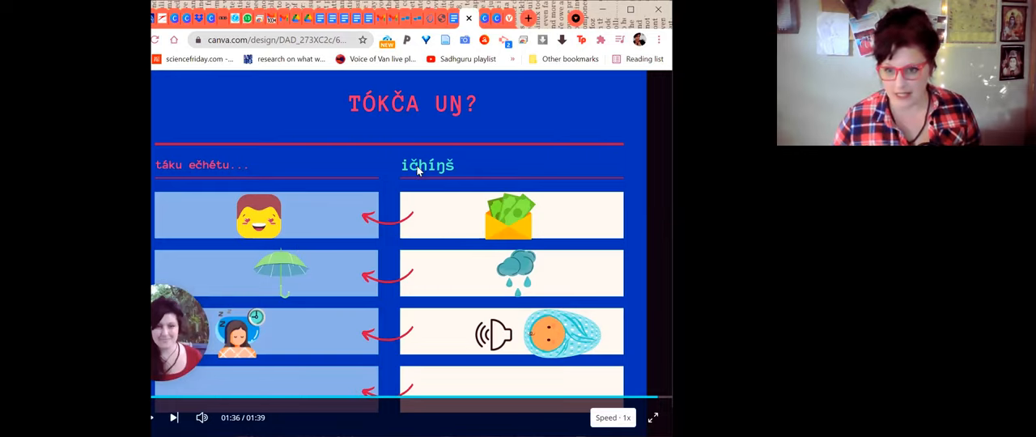
mouse_move(460, 305)
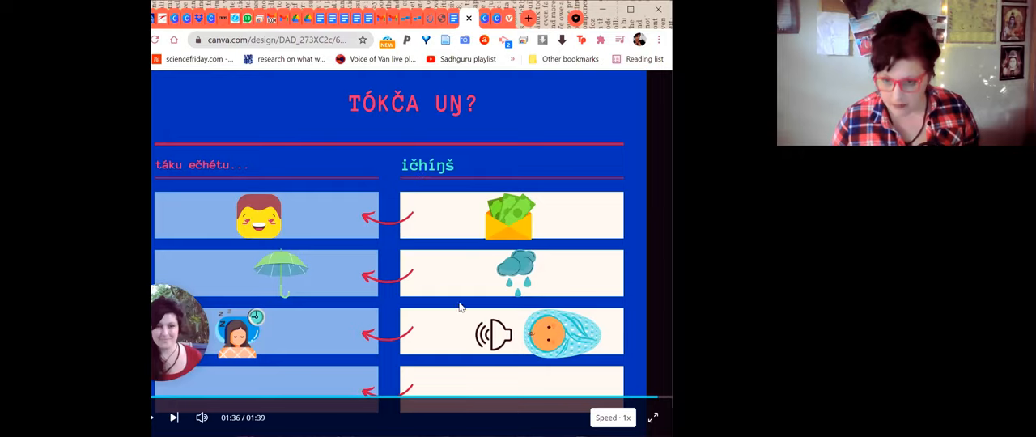
mouse_move(290, 271)
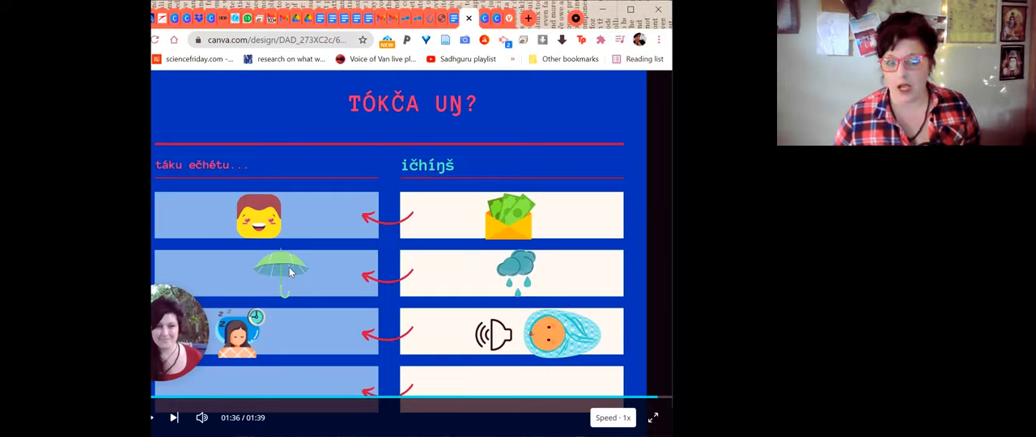
mouse_move(475, 257)
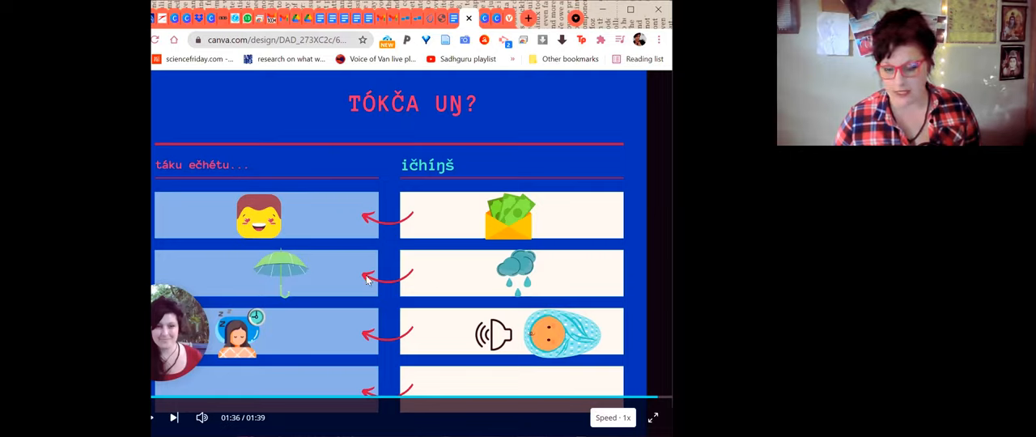
mouse_move(256, 293)
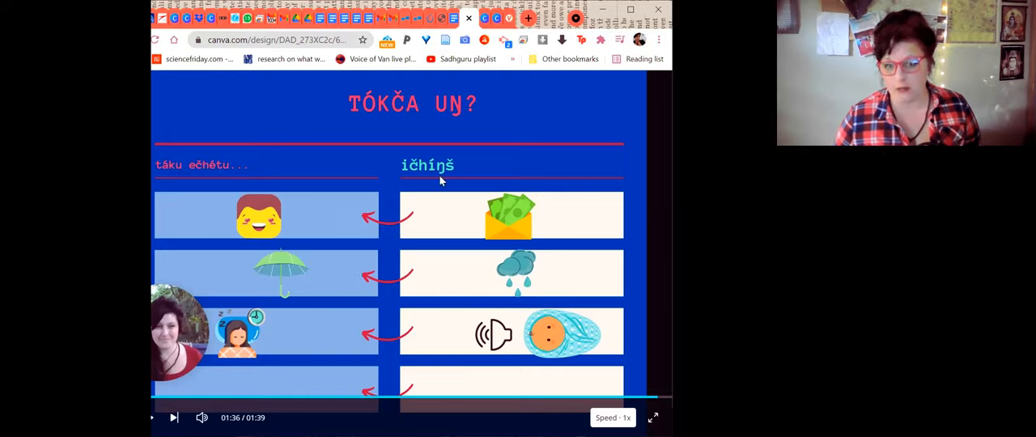
mouse_move(580, 275)
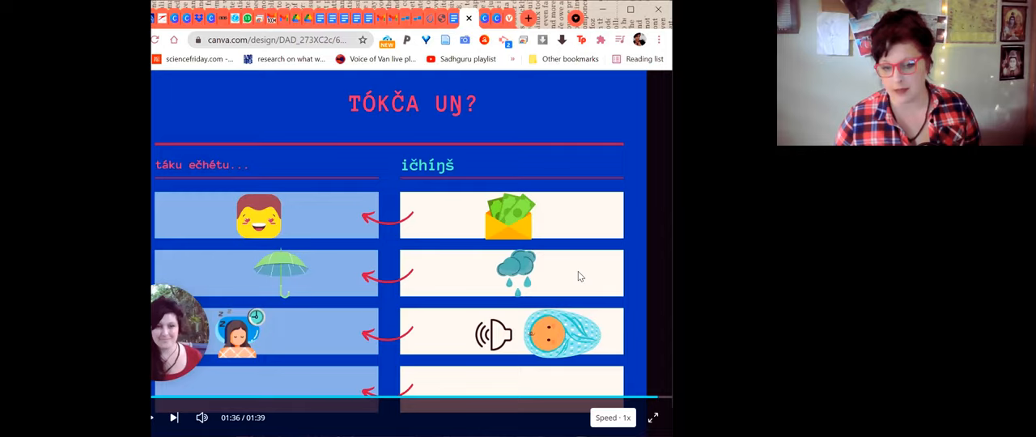
mouse_move(527, 306)
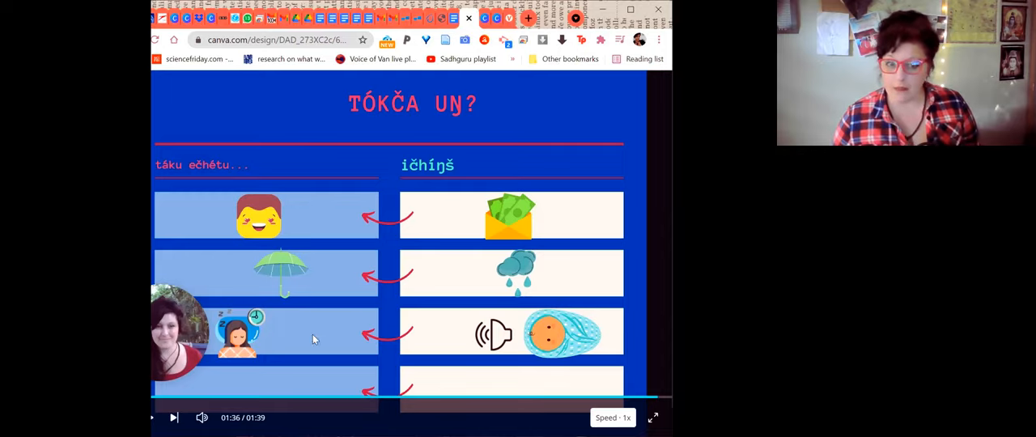
mouse_move(289, 340)
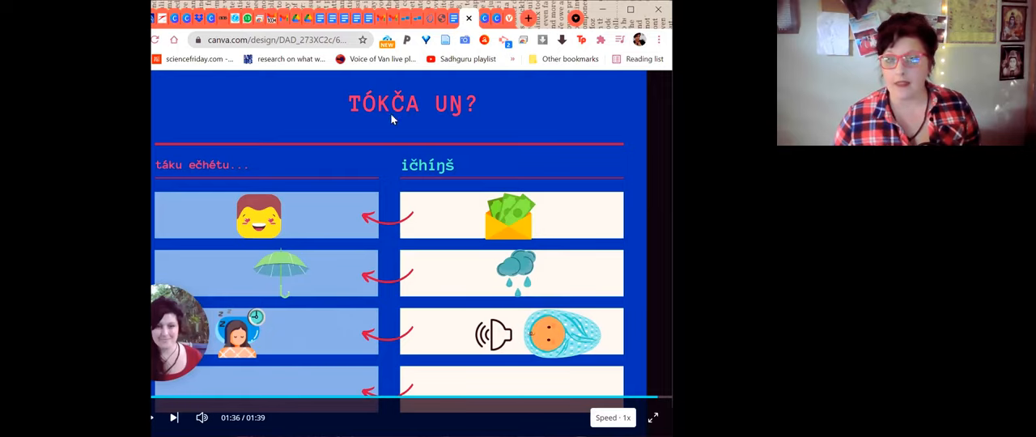
mouse_move(311, 249)
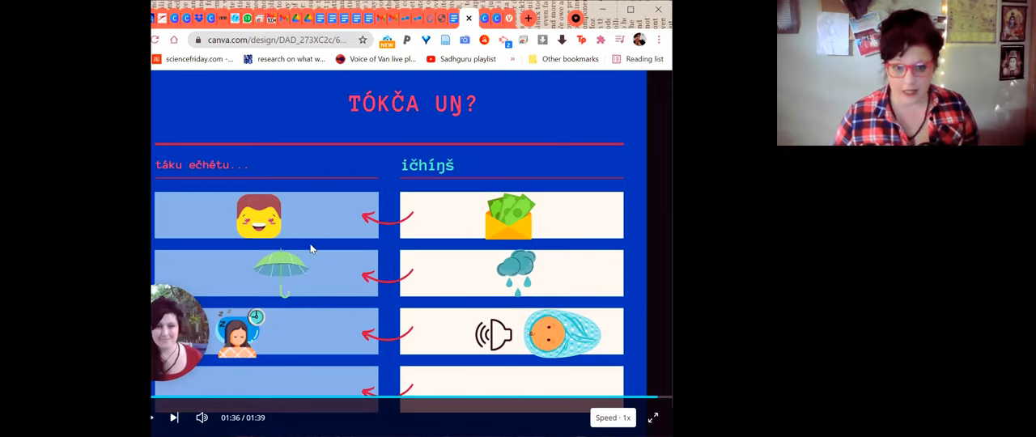
mouse_move(498, 233)
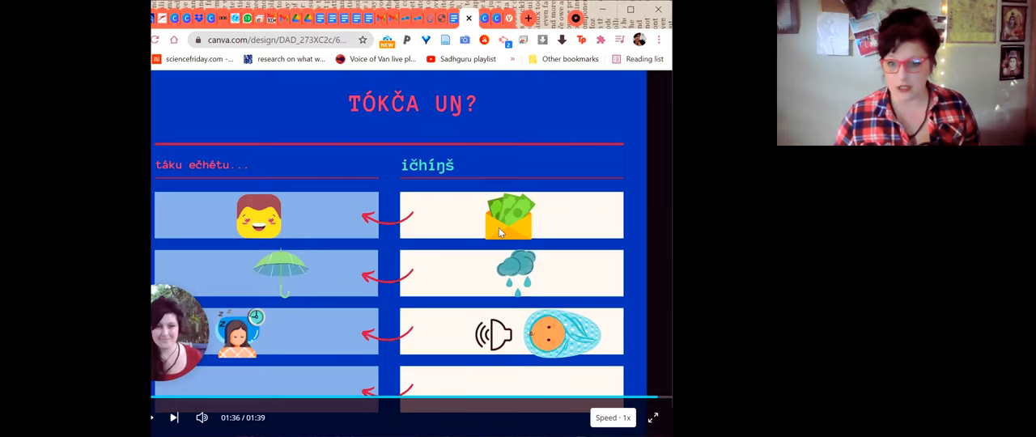
mouse_move(389, 353)
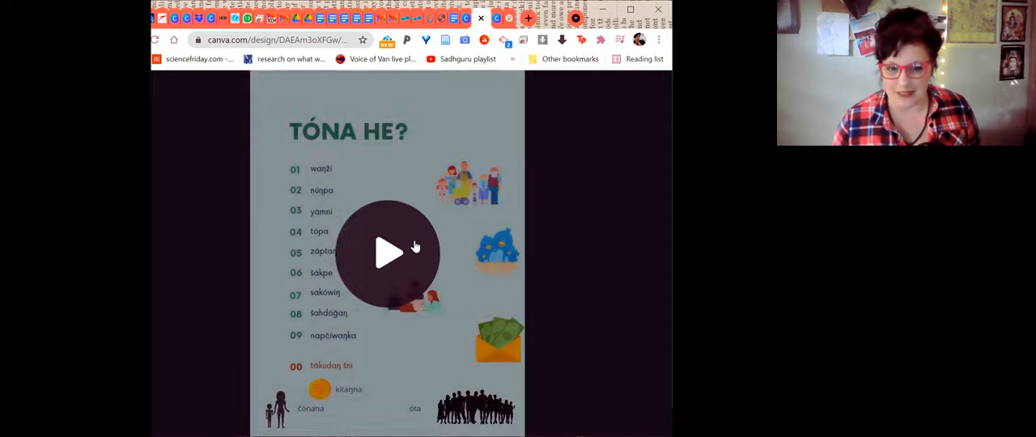
- Start playback of the Tóna he? counting-numbers video in Canva
click(388, 252)
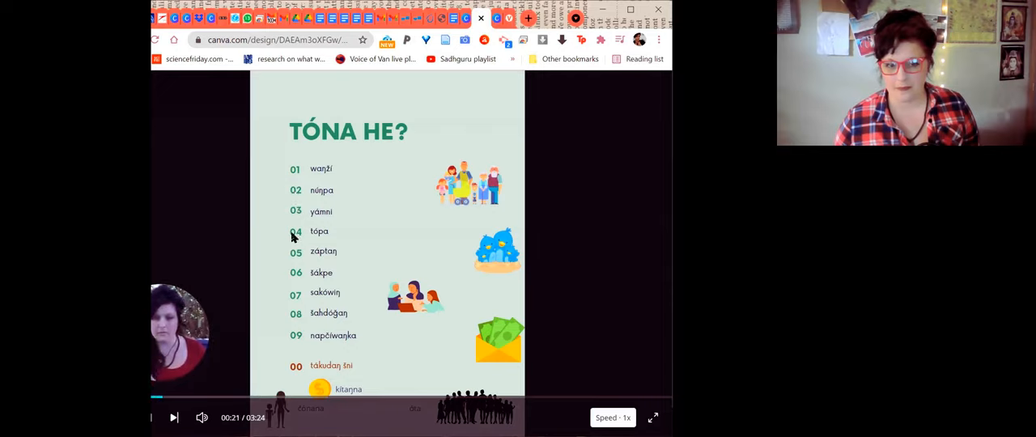
mouse_move(294, 259)
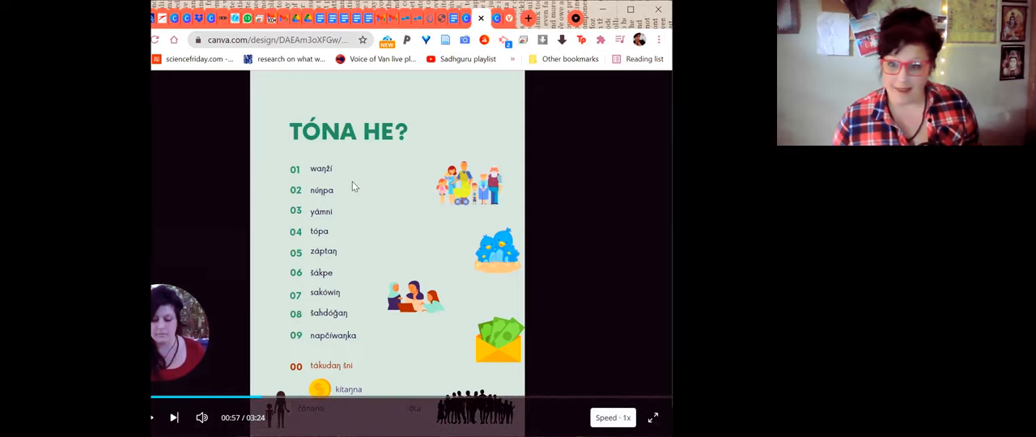
mouse_move(359, 275)
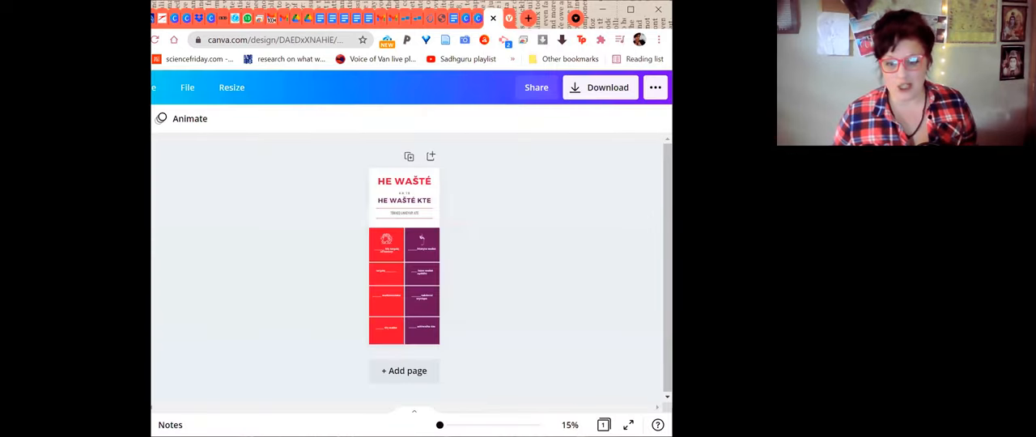
- Present the He Wašté feedback scaffold with its fill-in-the-blank phrase grid full-screen
click(628, 424)
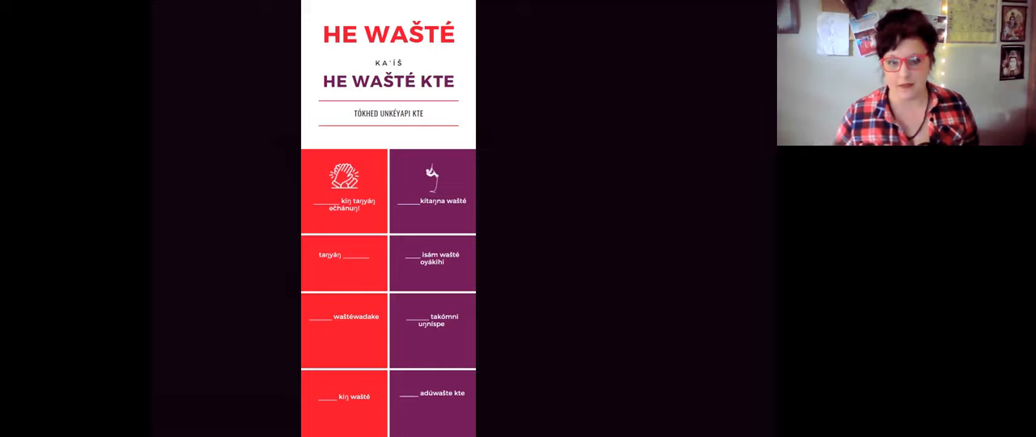
click(392, 81)
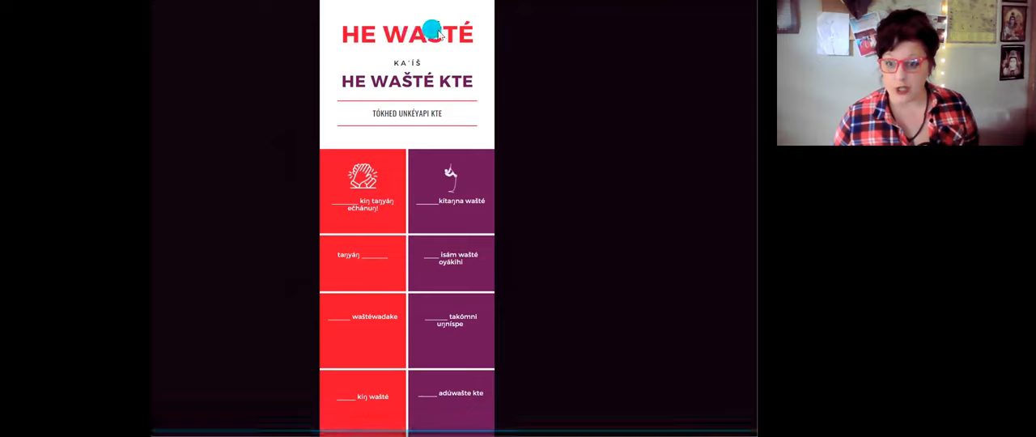
mouse_move(348, 89)
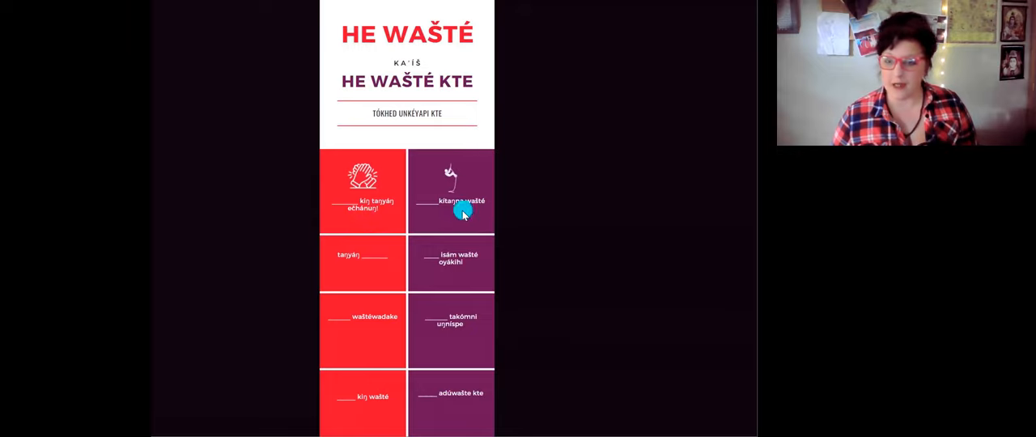
mouse_move(405, 275)
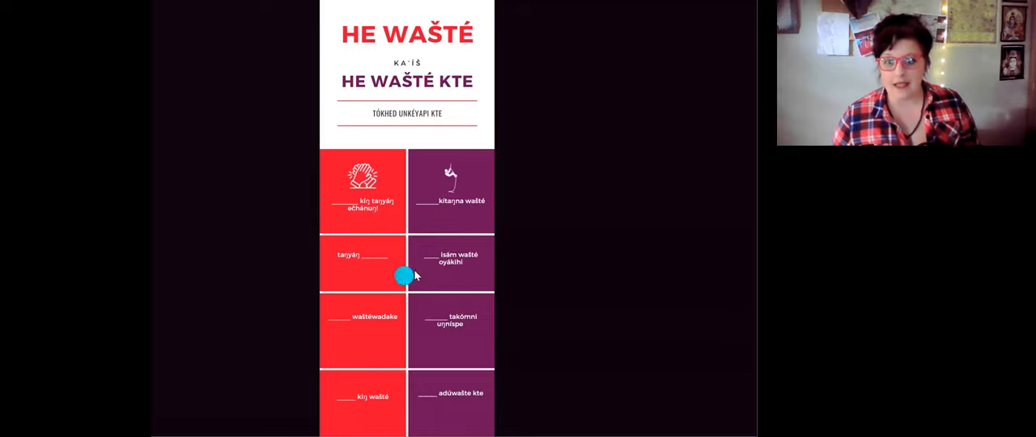